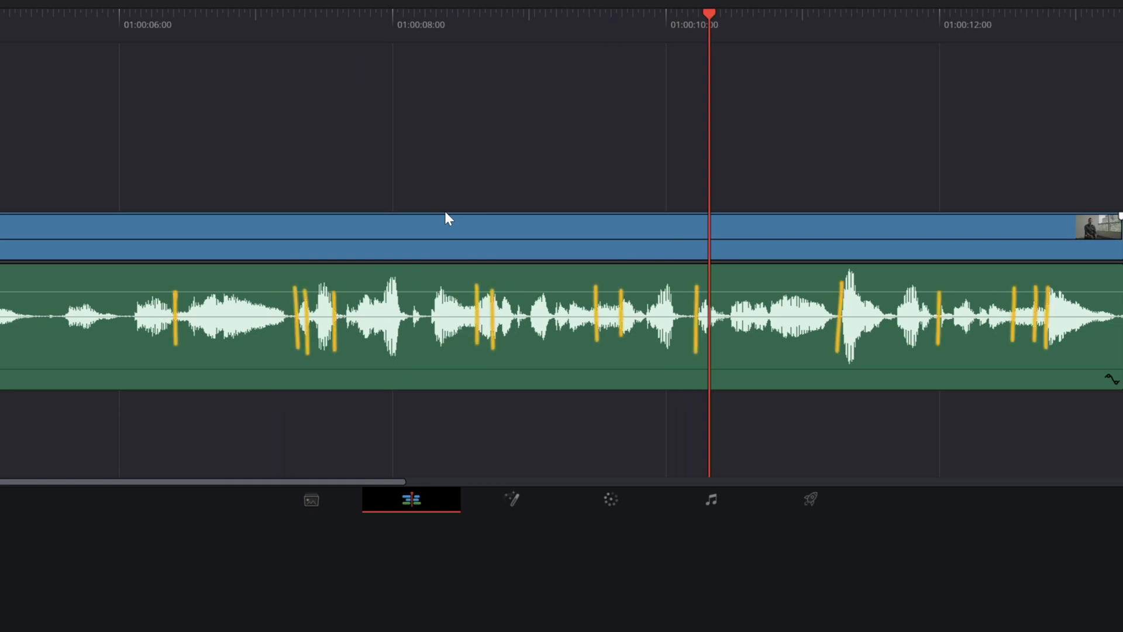
Move the playhead back to about 01:00:07 and play the A001 interview clip.
{"action": "left_click", "coordinate": [288, 24]}
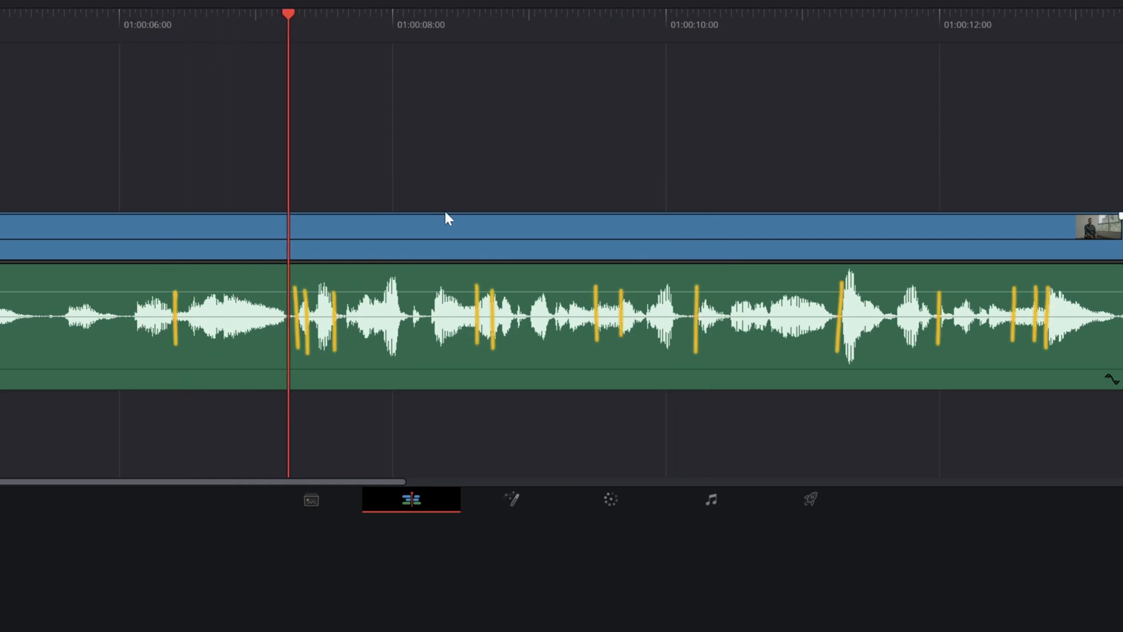
{"action": "left_click", "coordinate": [561, 14]}
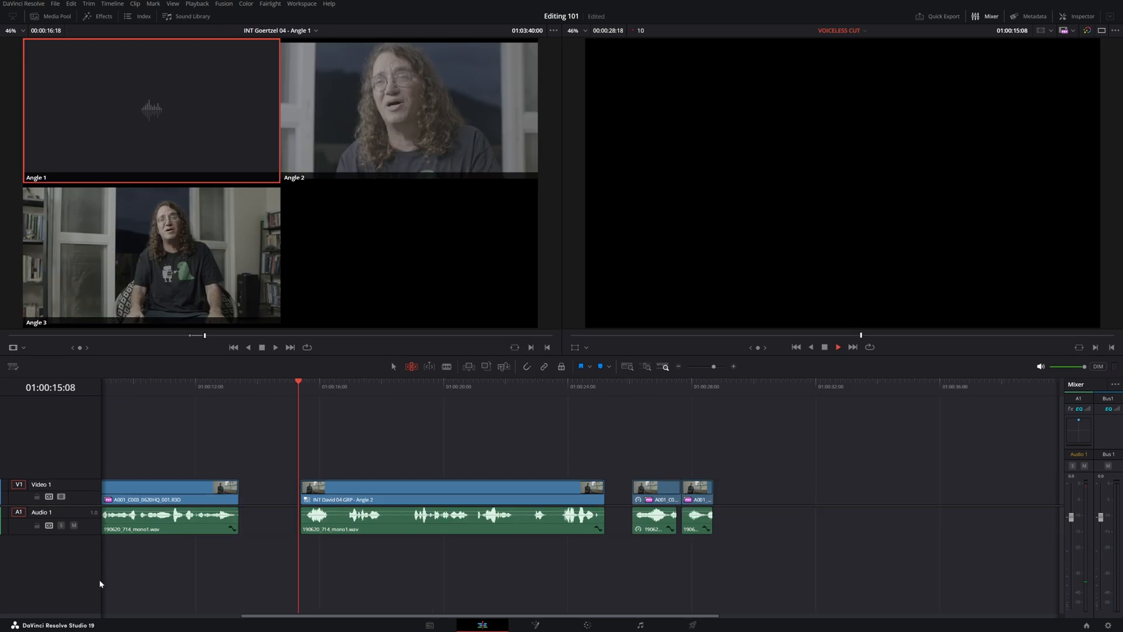
{"action": "left_click", "coordinate": [839, 347]}
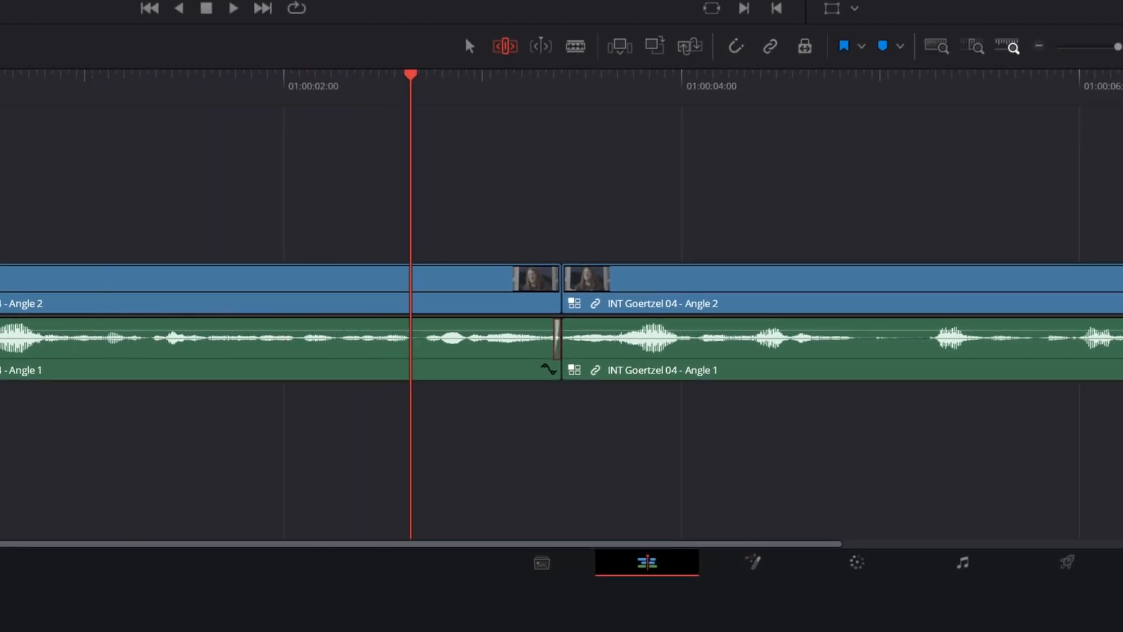
{"action": "left_click", "coordinate": [809, 86]}
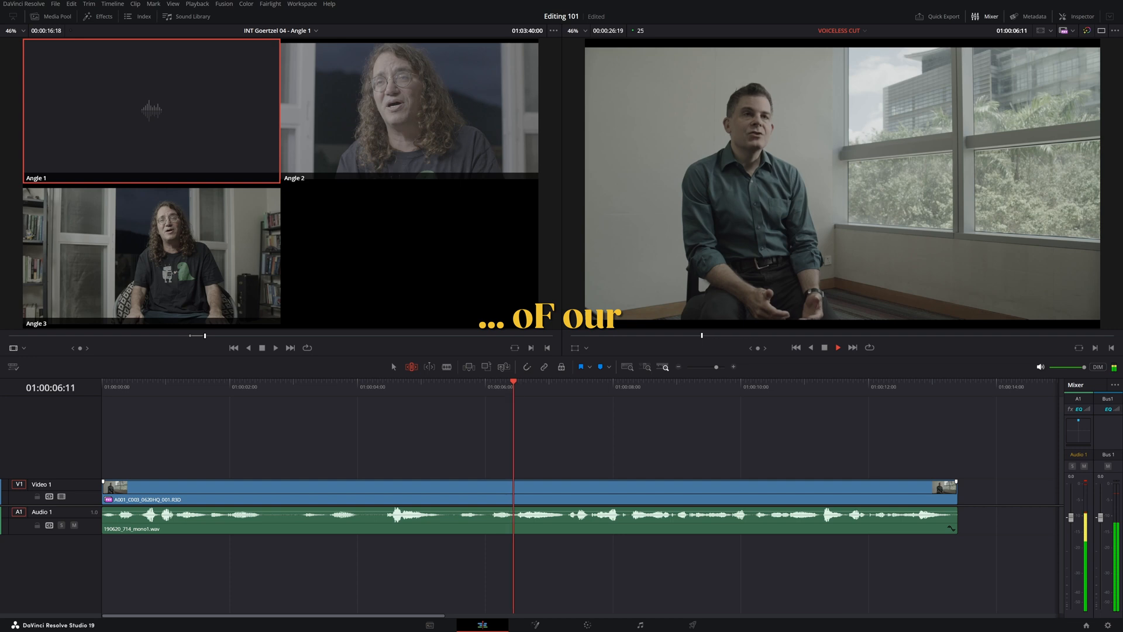
{"action": "key", "text": "space"}
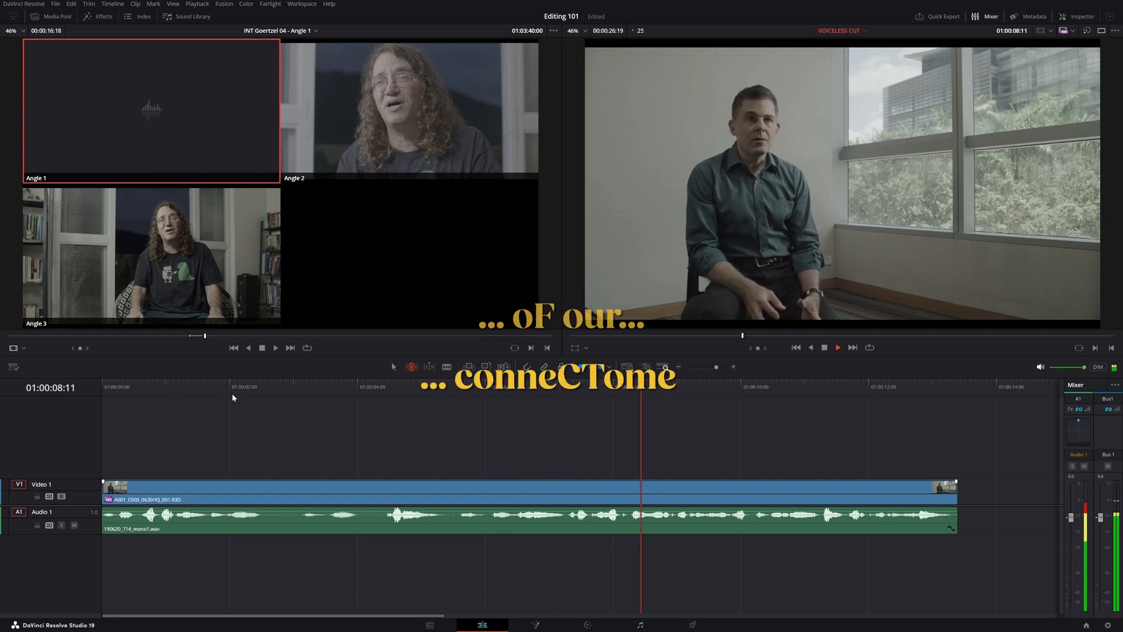